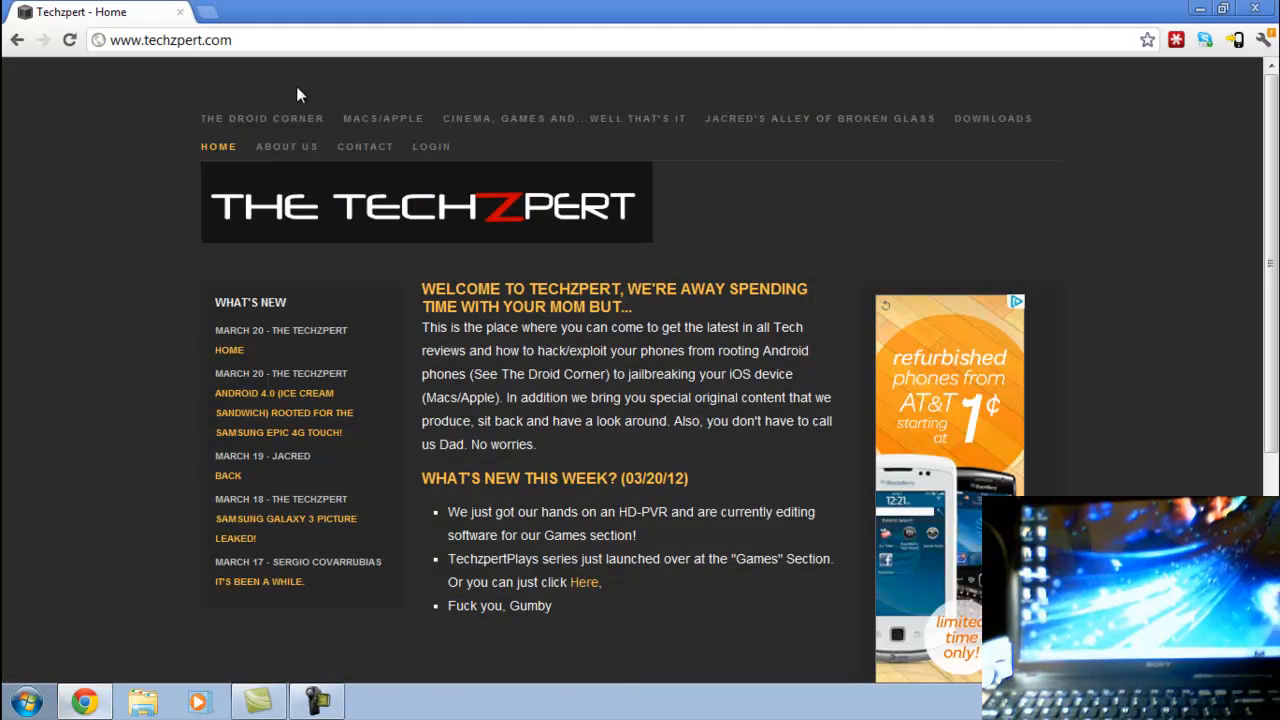
# - Reach the Droid Corner's Android 4.0 ICS root article and its Pre-requisite Software section
pyautogui.click(262, 118)
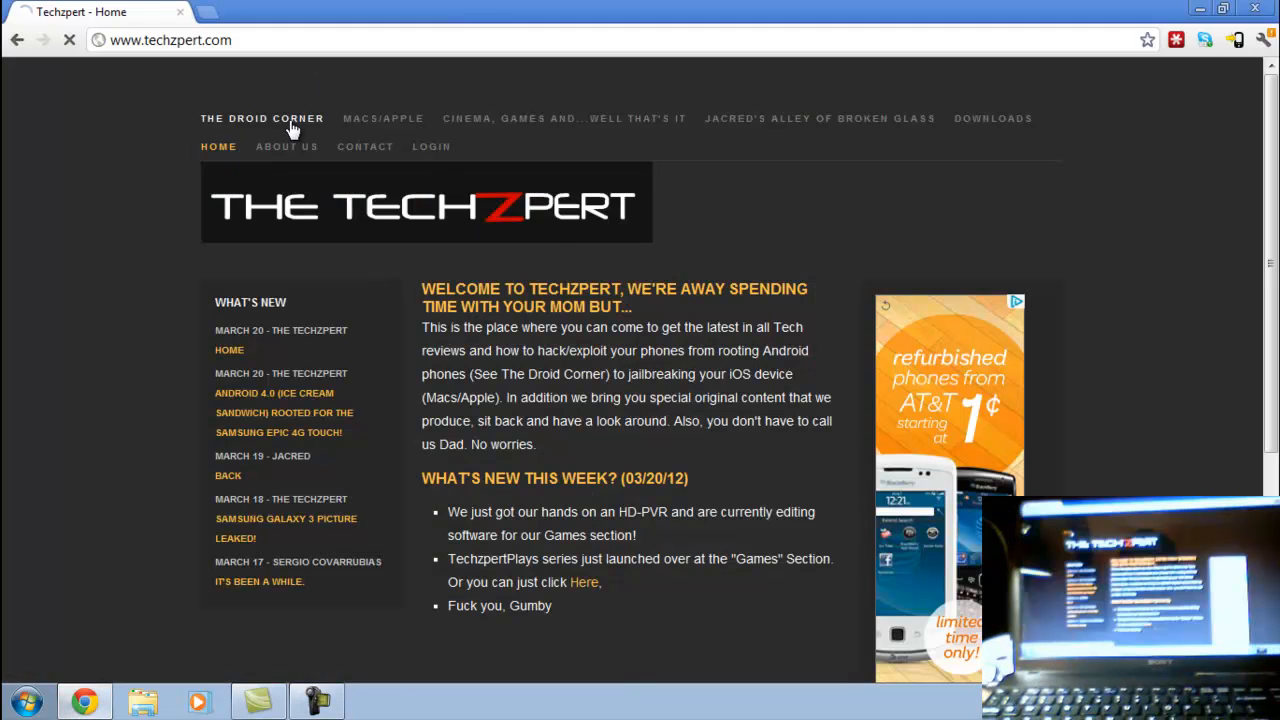
pyautogui.click(262, 118)
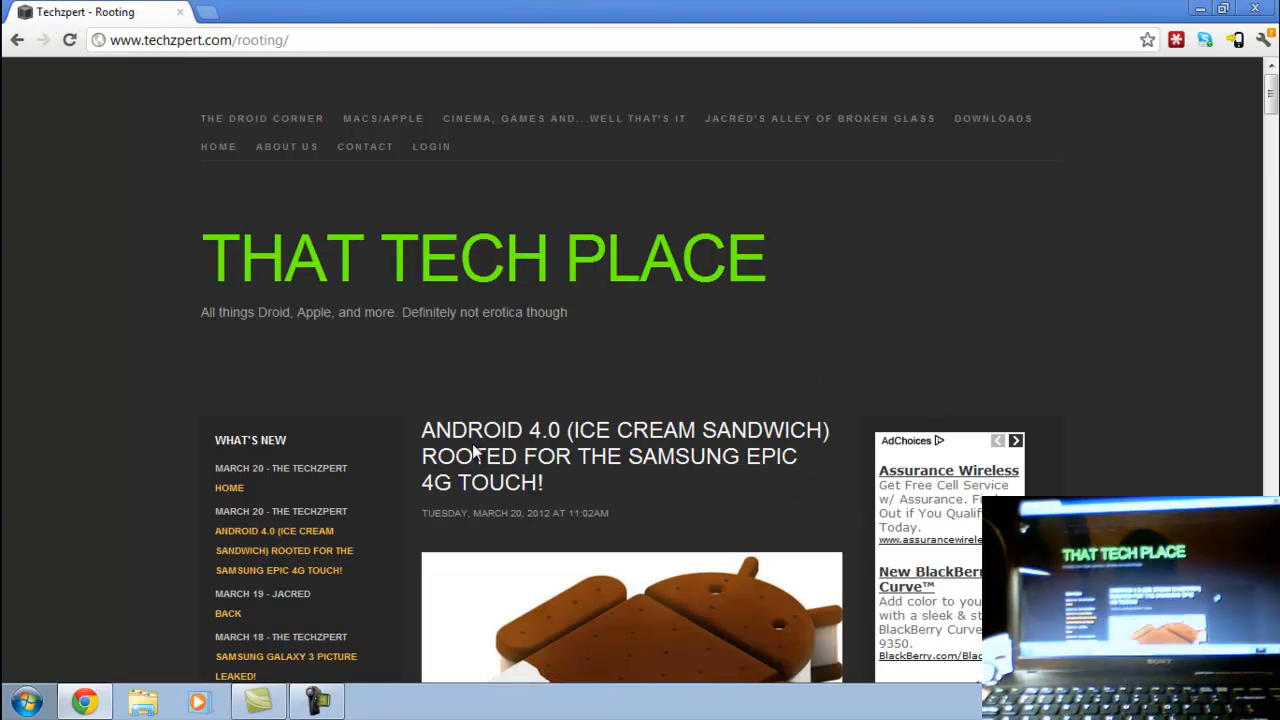
pyautogui.scroll(-3)
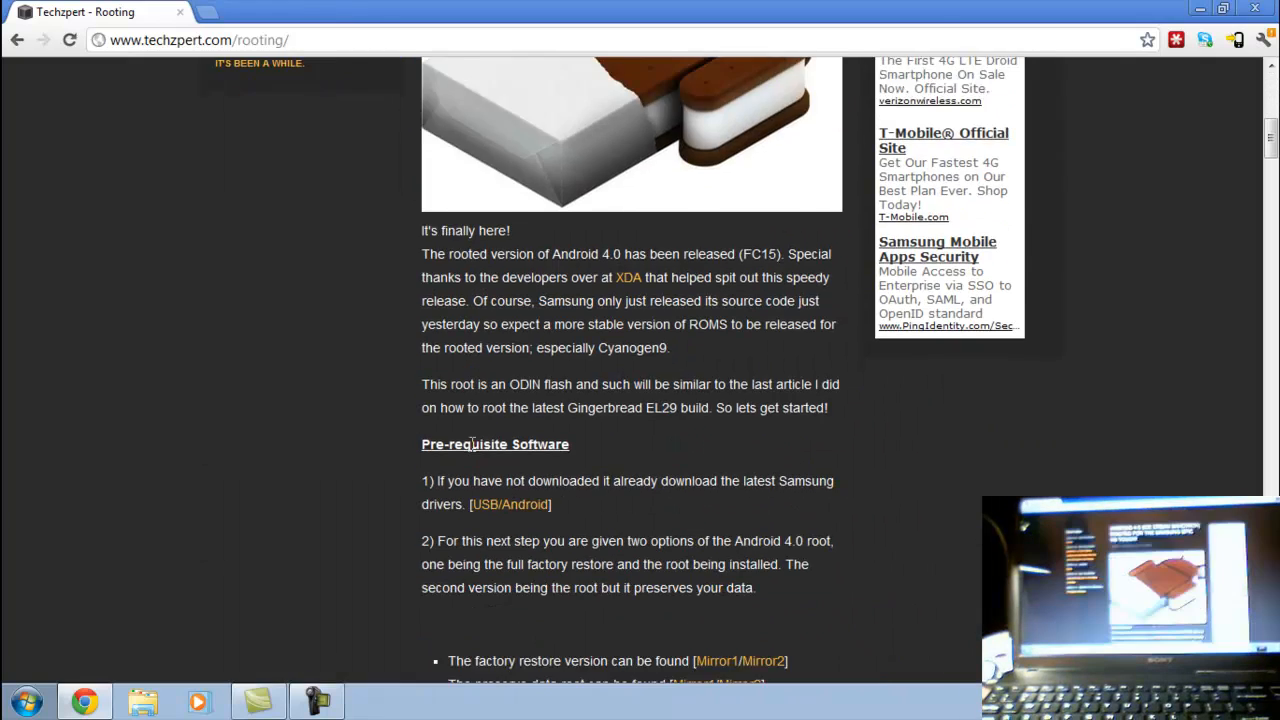
pyautogui.scroll(-3)
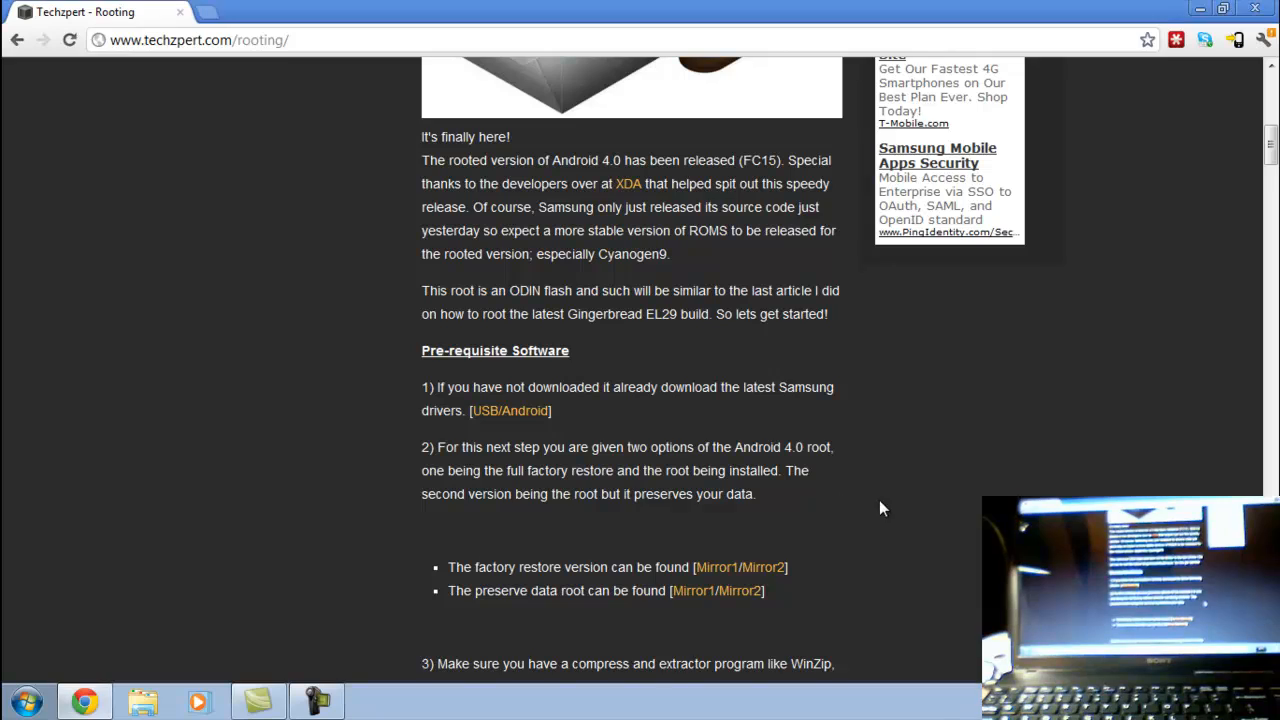
pyautogui.scroll(-3)
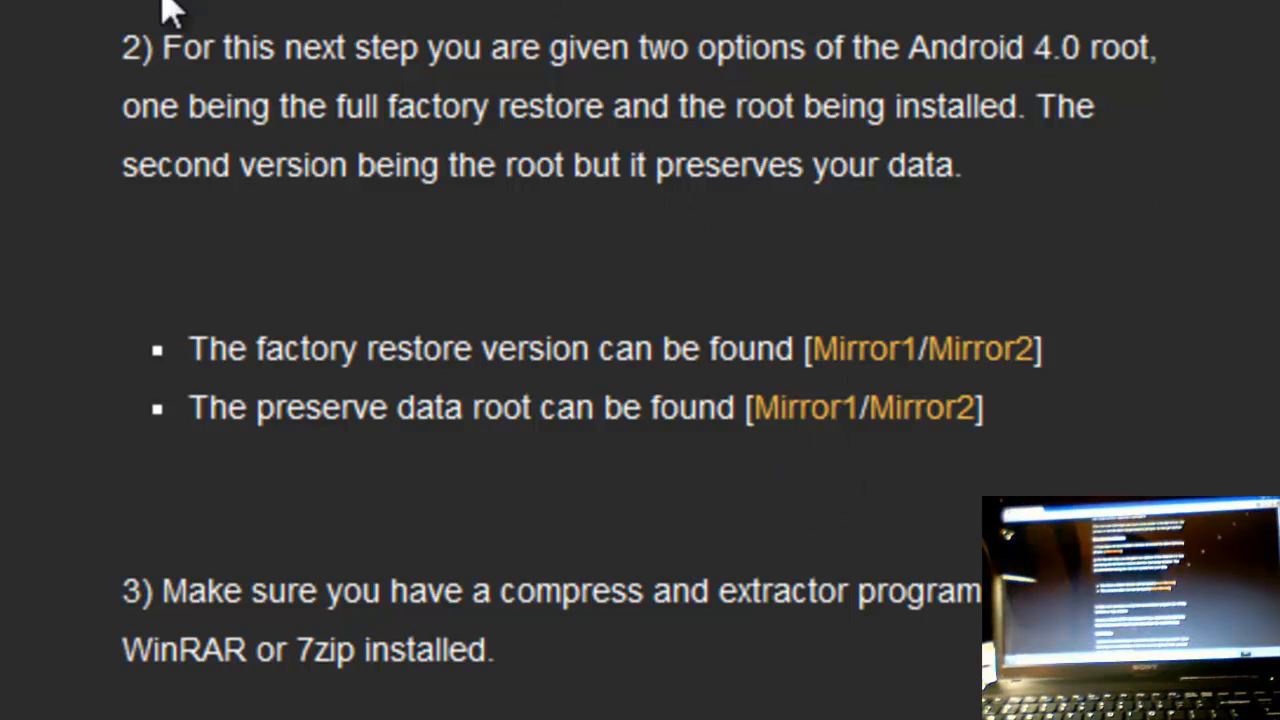
pyautogui.moveTo(150, 30)
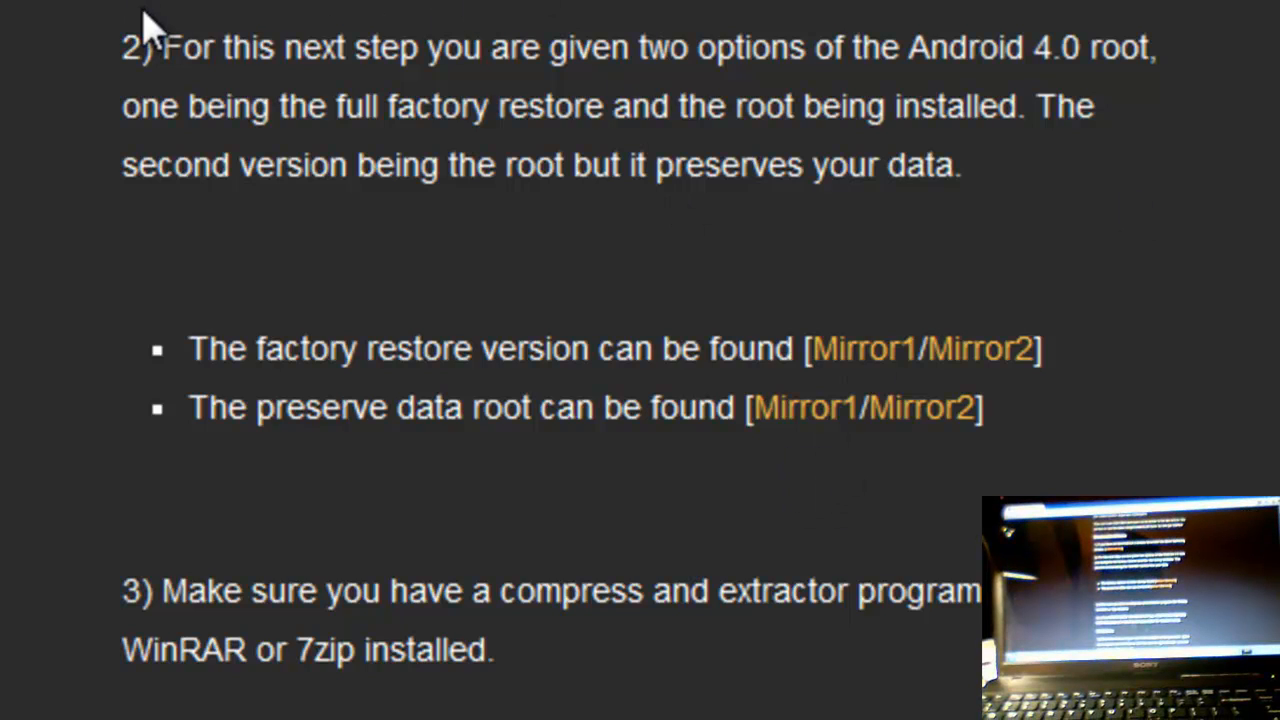
pyautogui.scroll(-3)
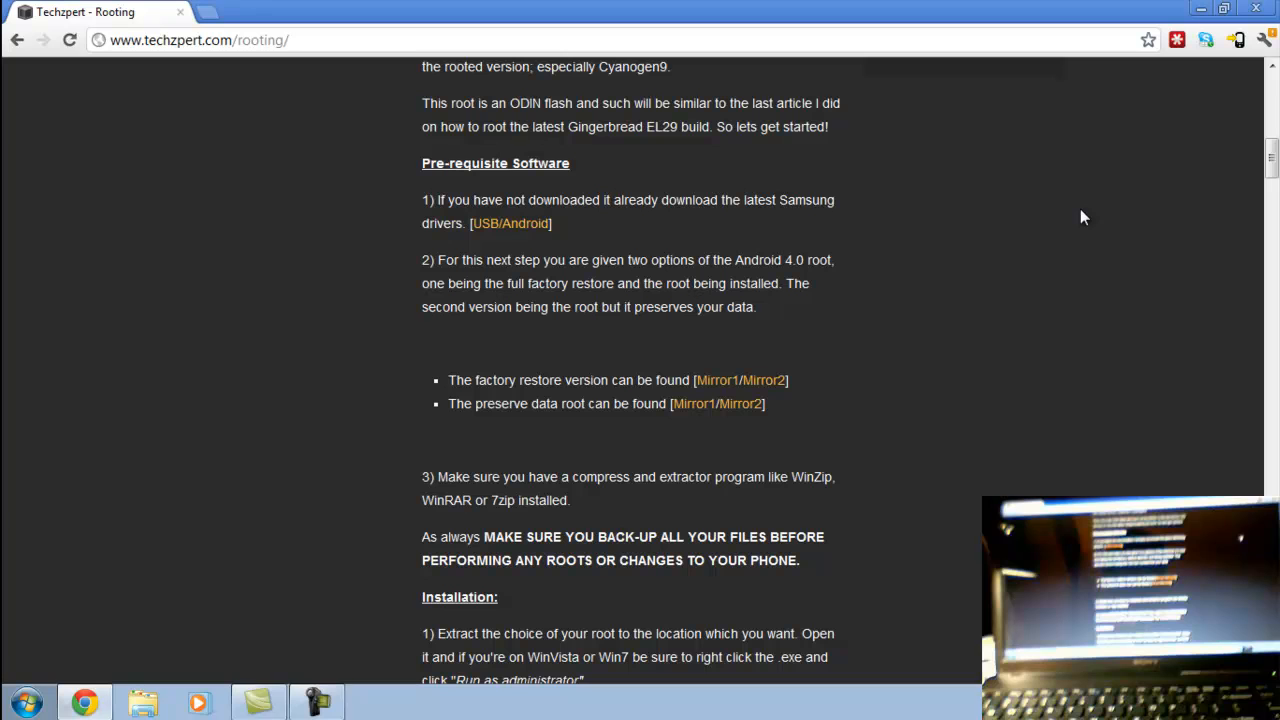
pyautogui.moveTo(1200, 10)
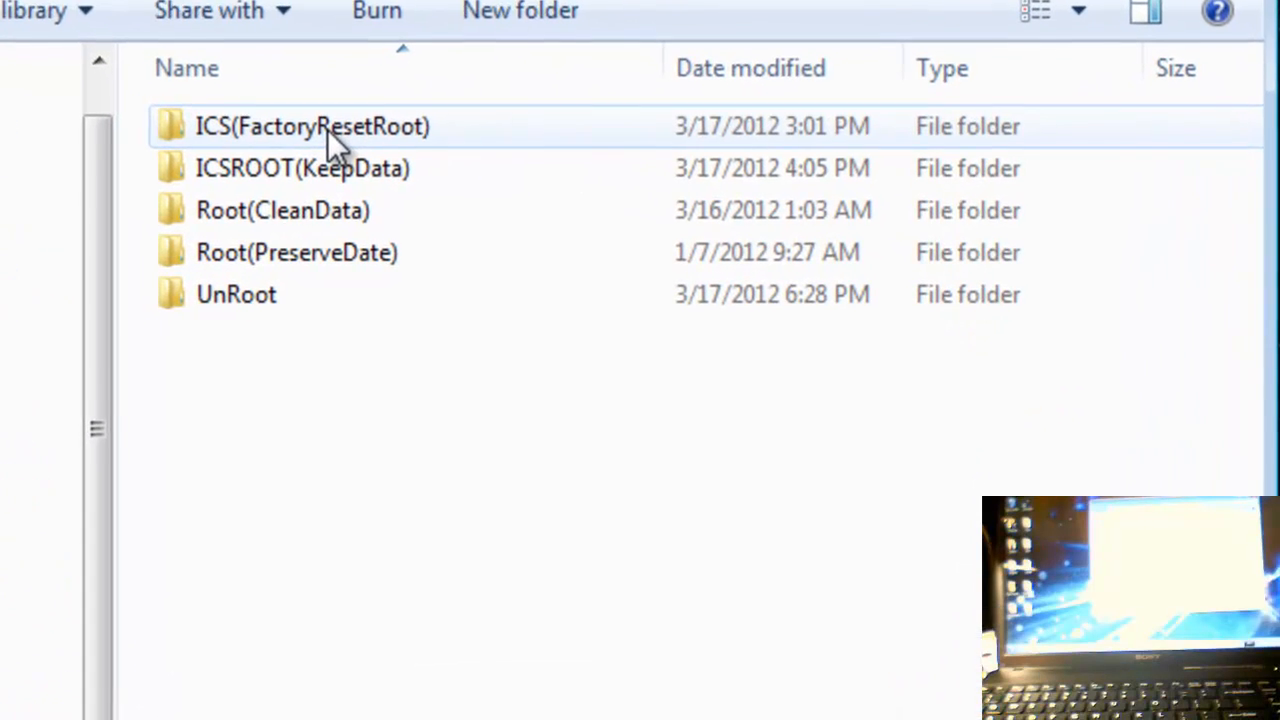
# - Launch the SPH-D710 FC15 ROOTED-OneClick .exe from ICS(FactoryResetRoot) with administrator rights
pyautogui.doubleClick(312, 126)
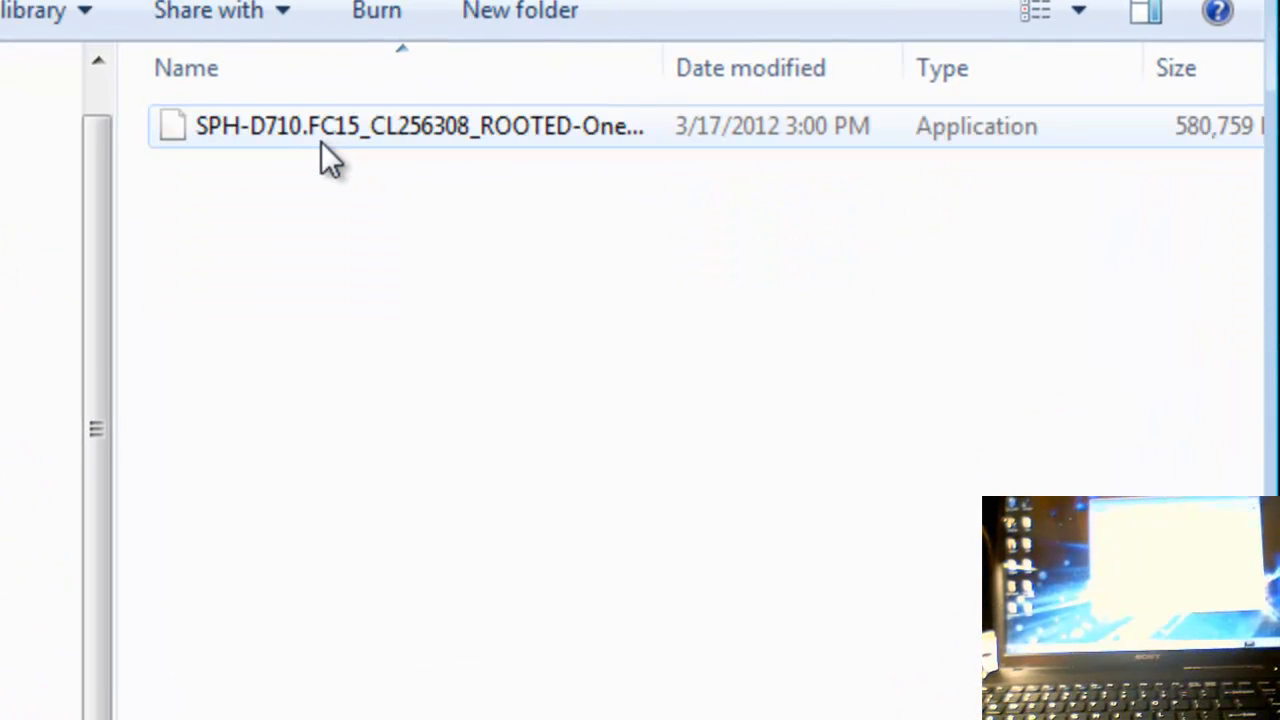
pyautogui.click(400, 126)
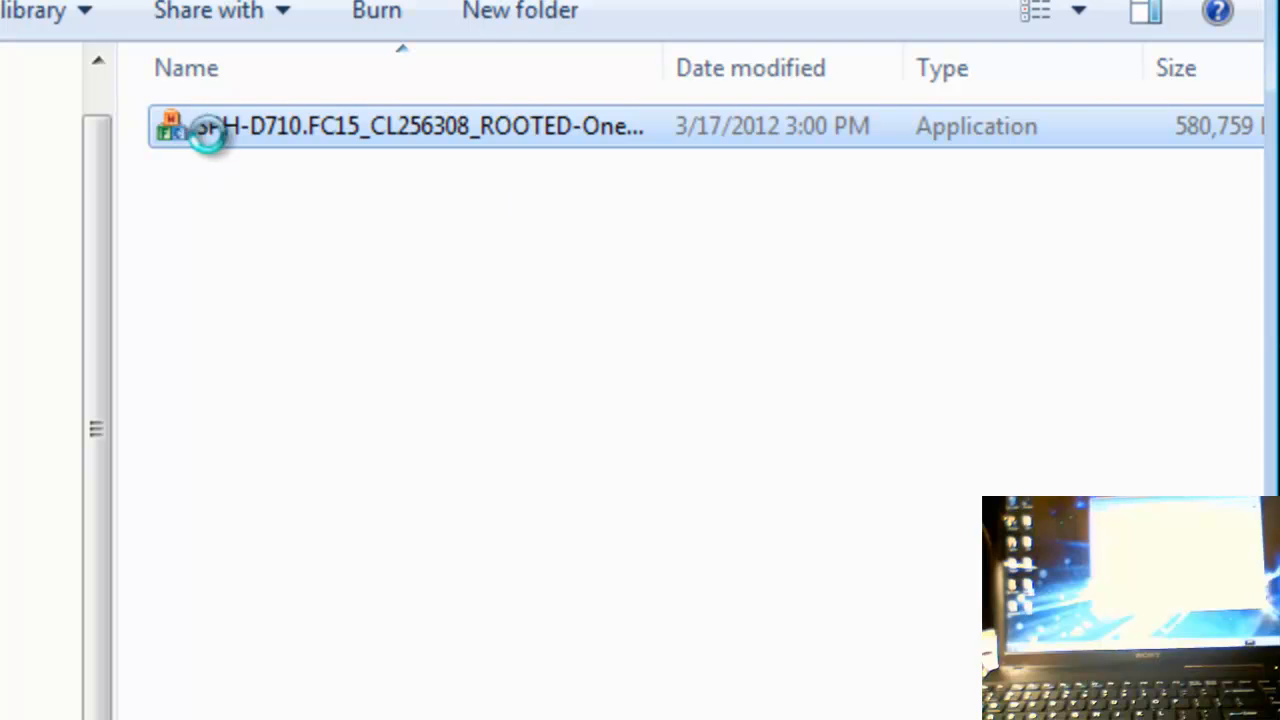
pyautogui.doubleClick(210, 126)
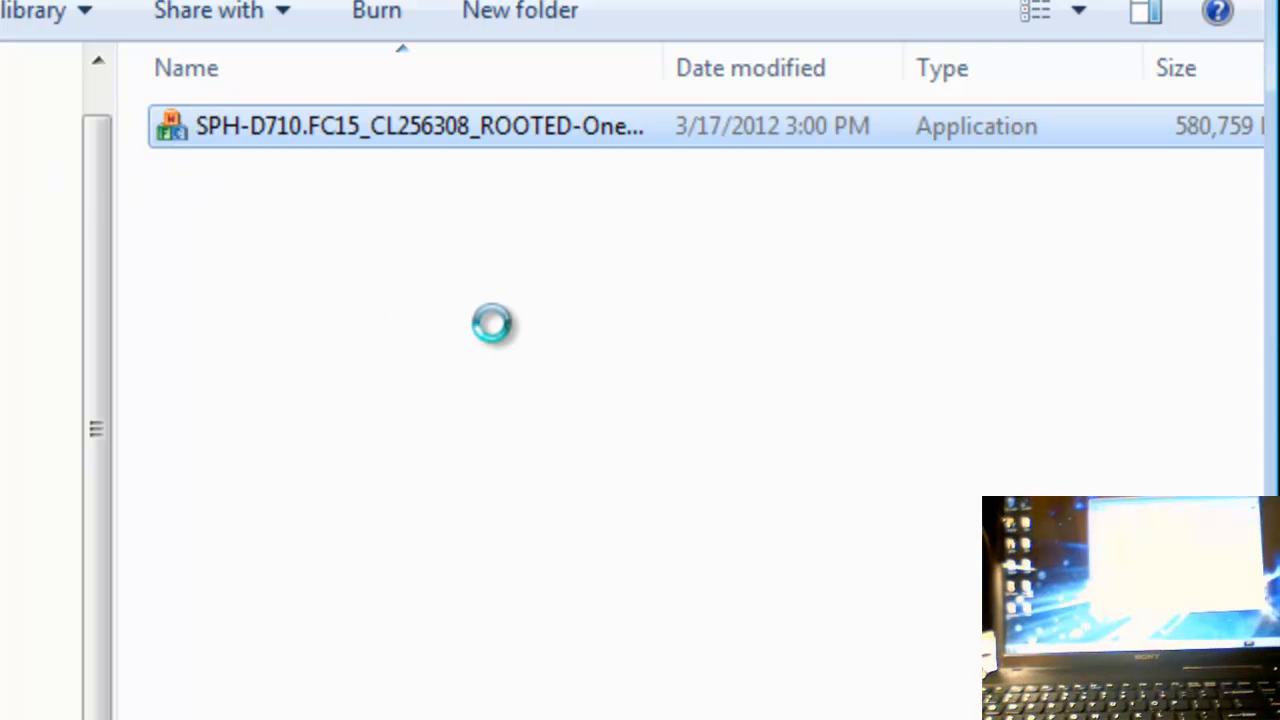
pyautogui.rightClick(420, 124)
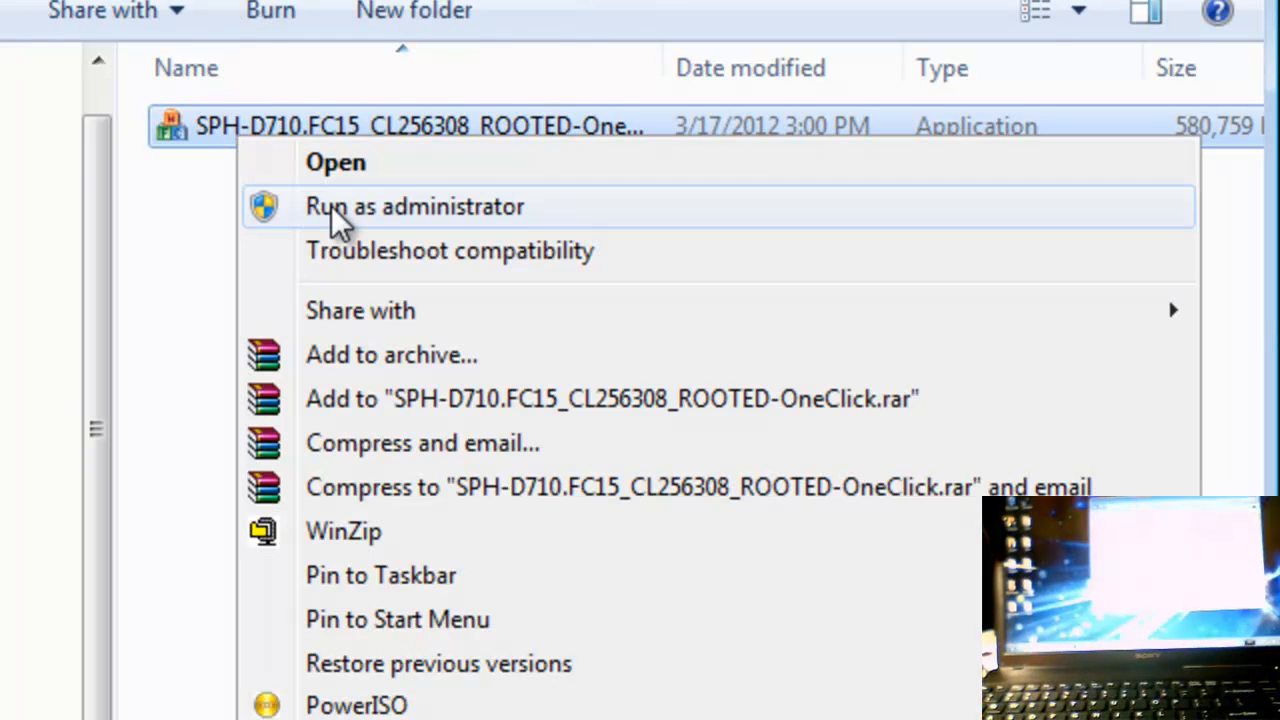
pyautogui.click(414, 206)
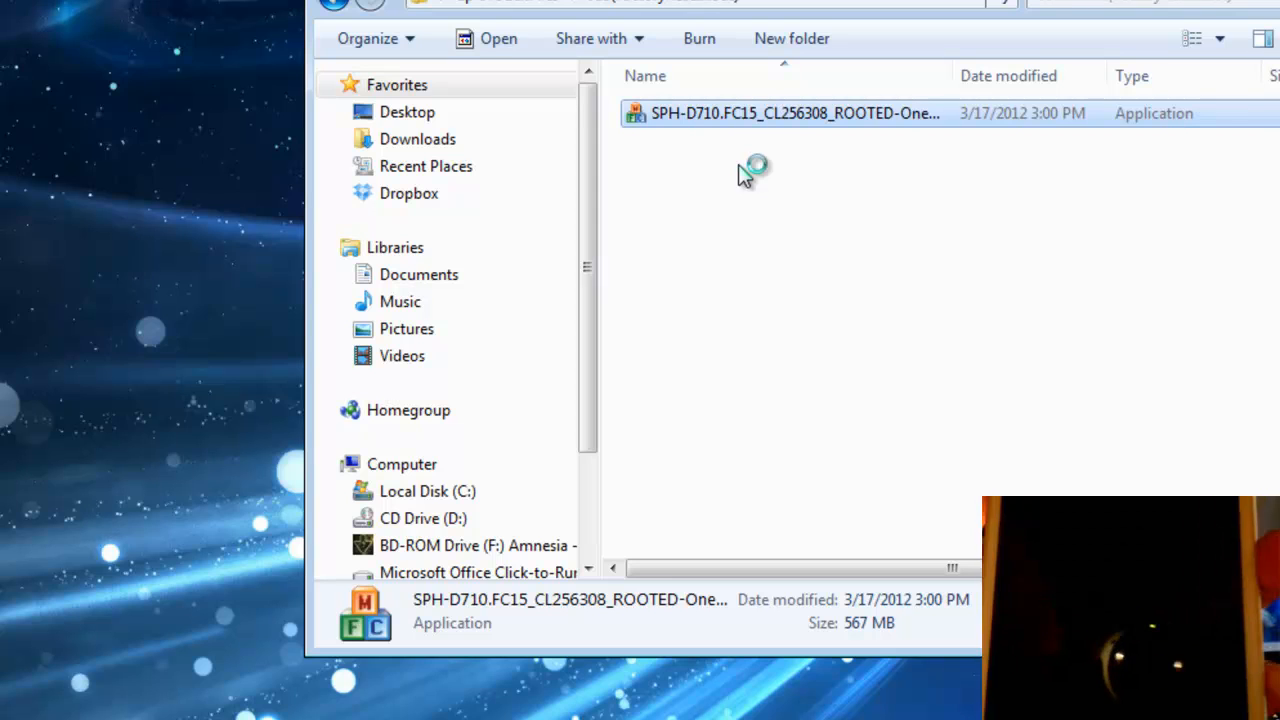
# - Launch the OneClick executable so Odin detects the phone on COM15 as Added
pyautogui.doubleClick(796, 112)
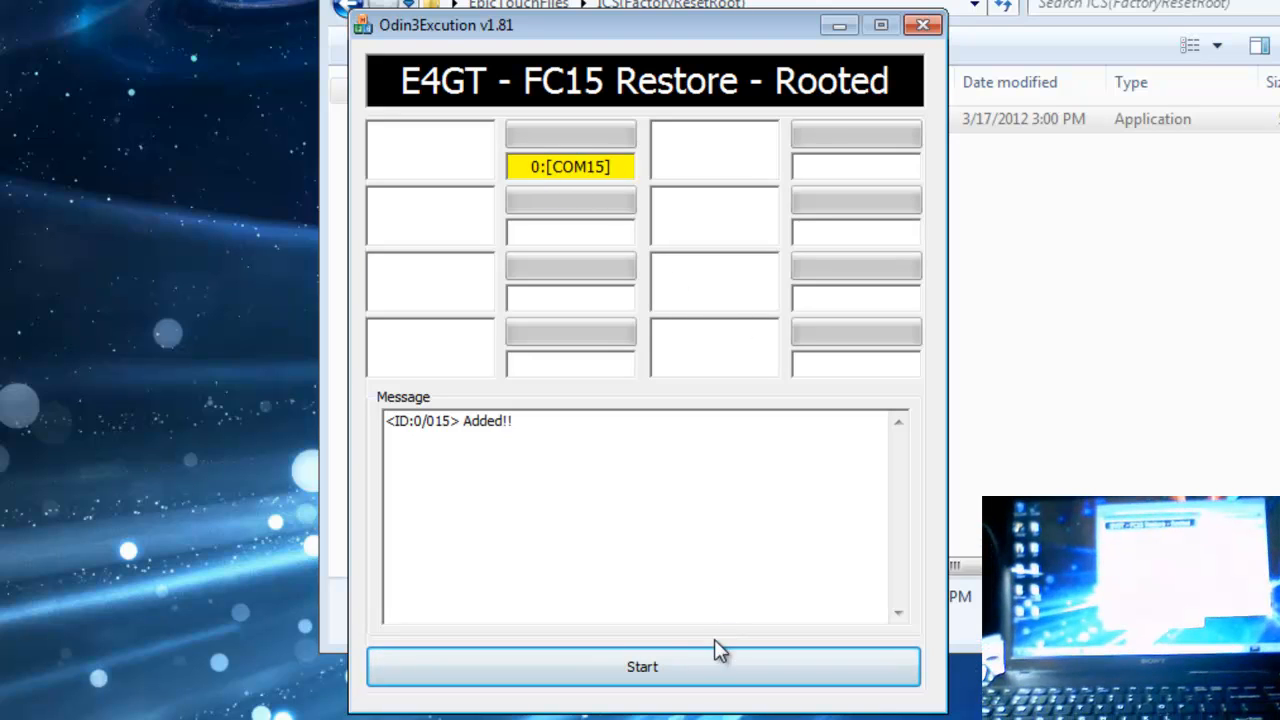
# - Start the rooted FC15 flash and let it finish with PASS, succeed 1 / failed 0
pyautogui.click(640, 666)
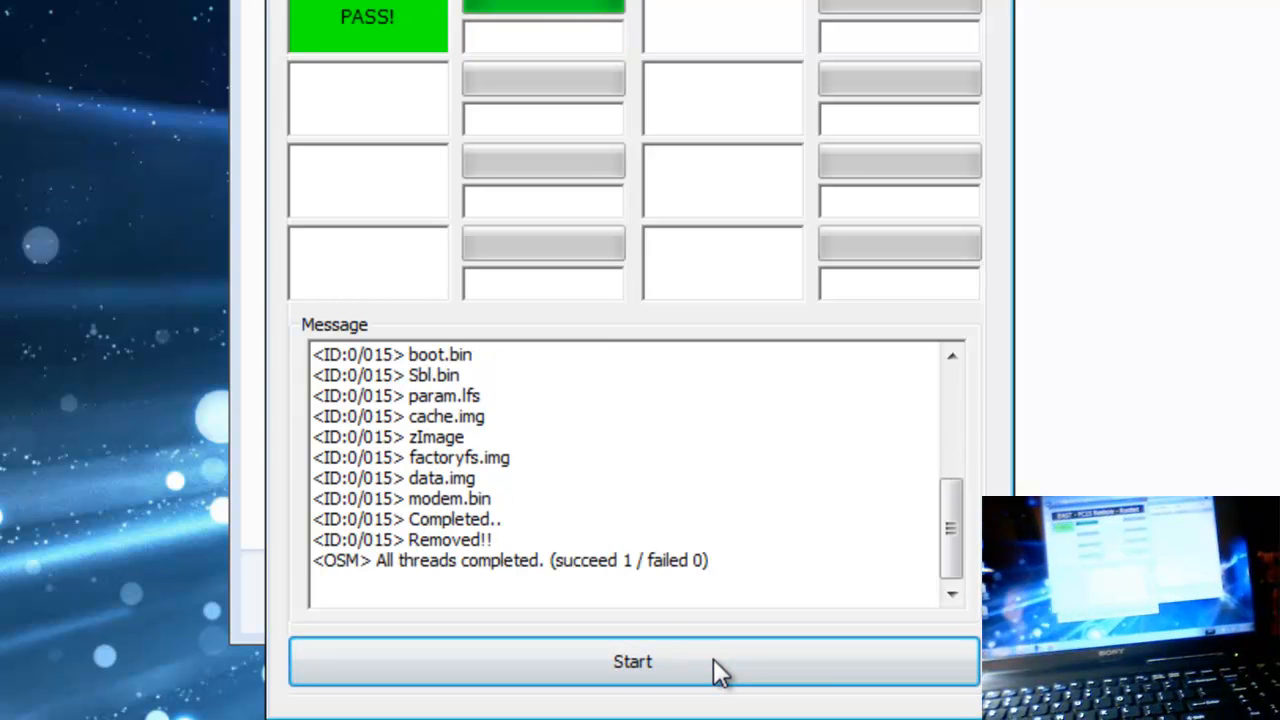
pyautogui.moveTo(632, 660)
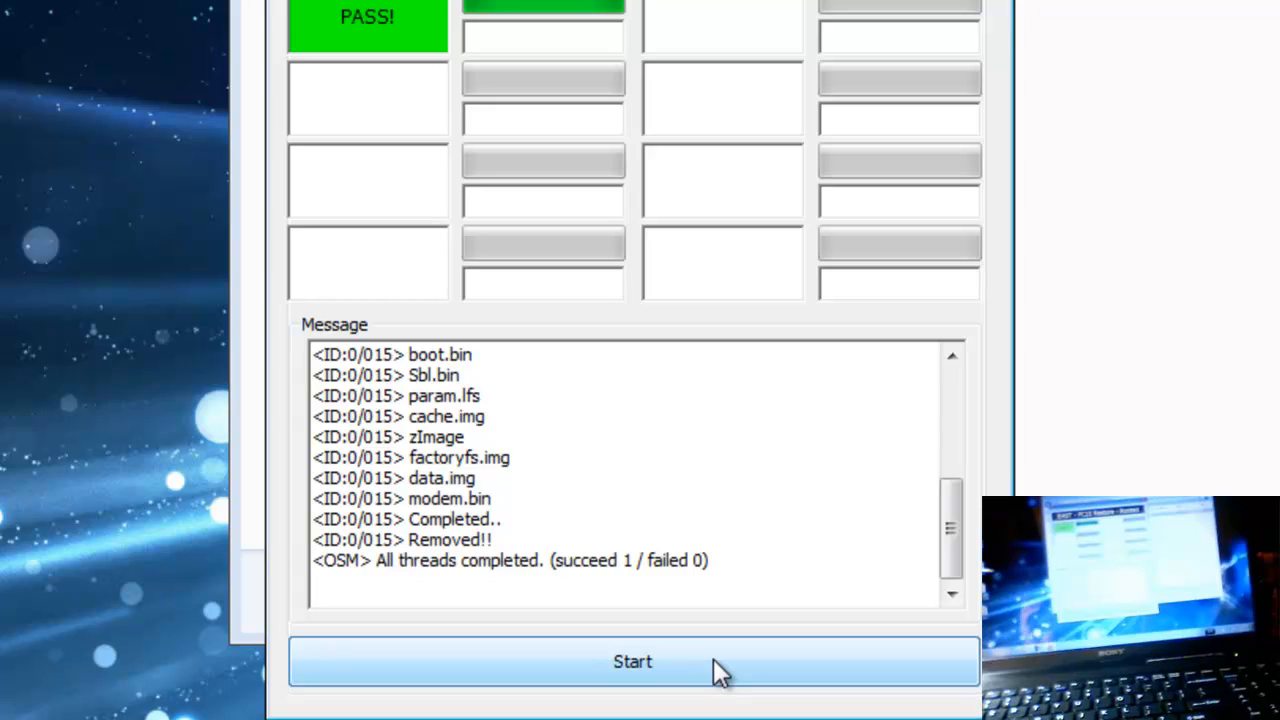